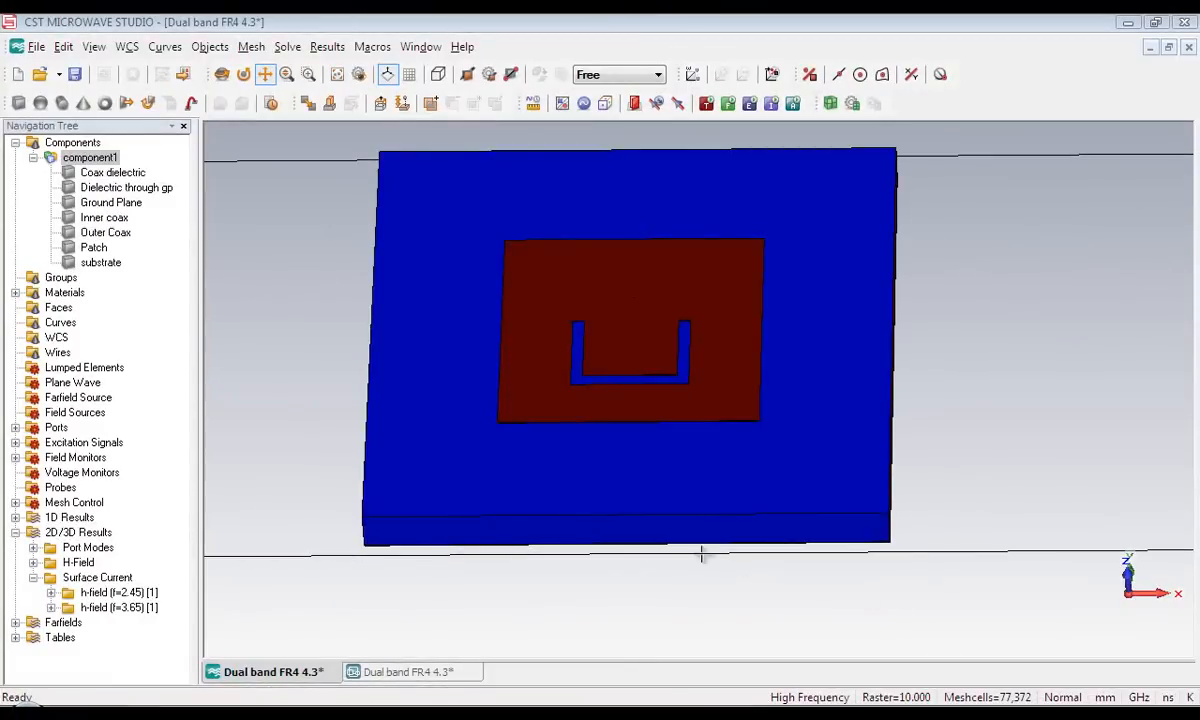
mouse_move(316, 343)
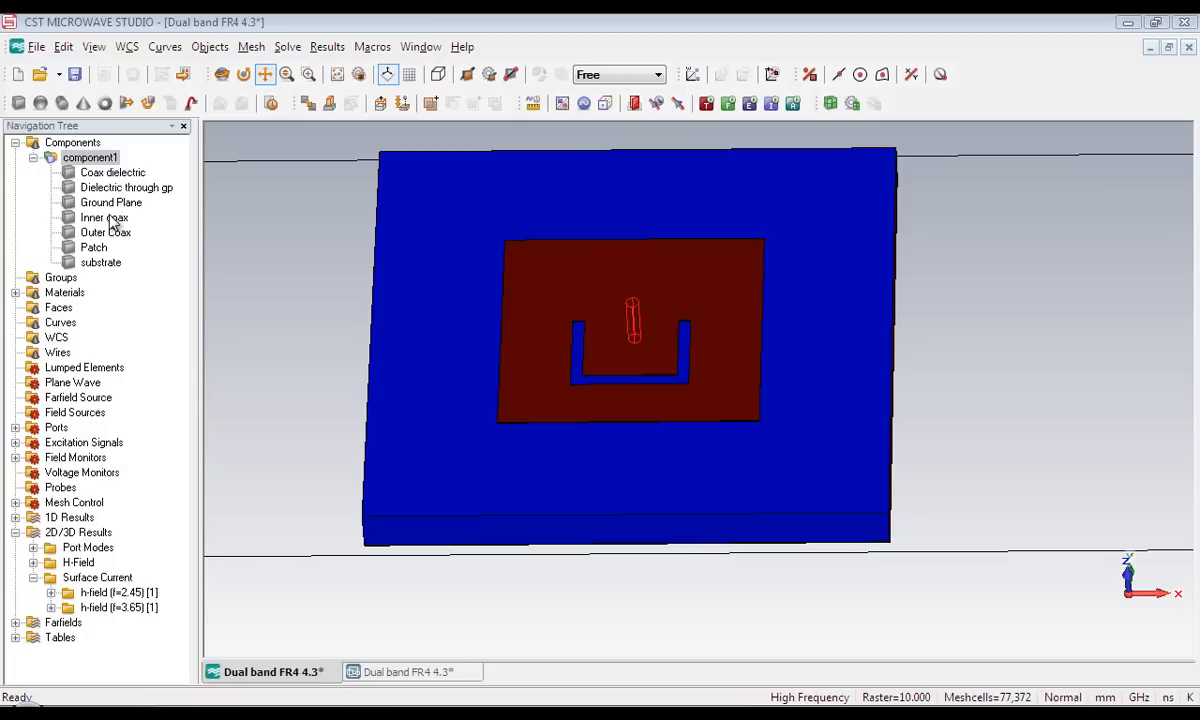
- Select the inner coax and display the 2.45 GHz h-field surface current, peaking near 43 A/m
left_click(105, 217)
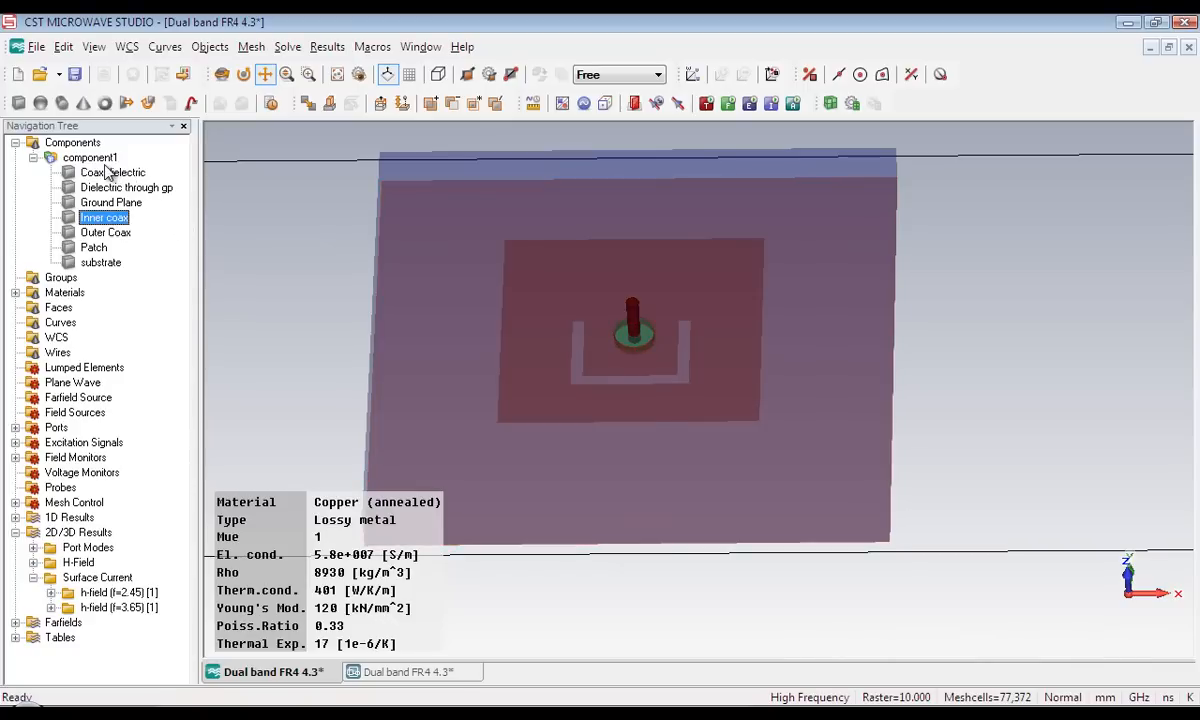
left_click(89, 157)
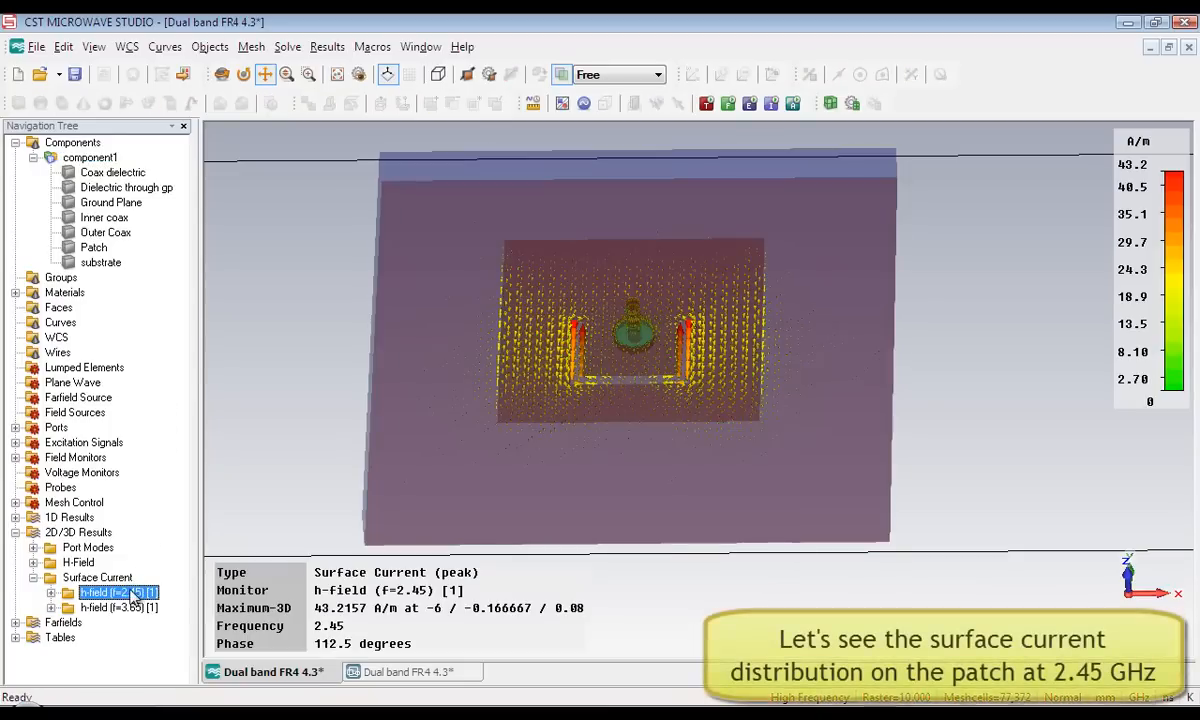
- Animate the 2.45 GHz h-field surface current via Animate Fields, then stop the animation
right_click(100, 592)
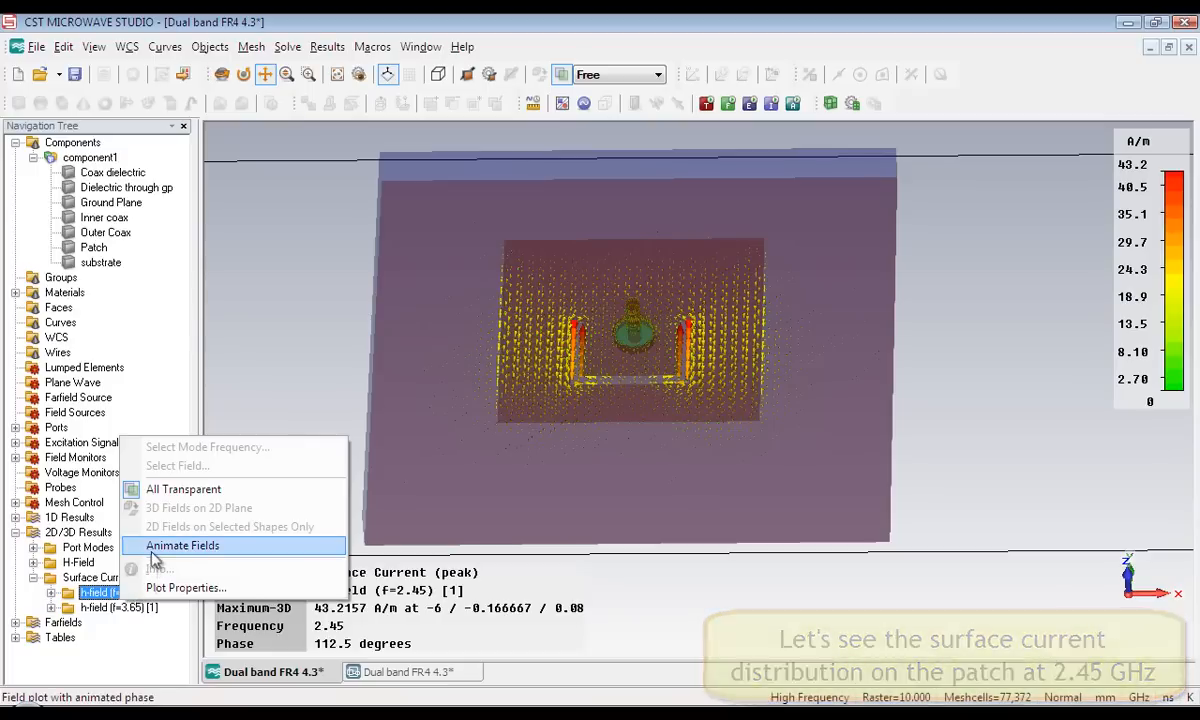
left_click(182, 545)
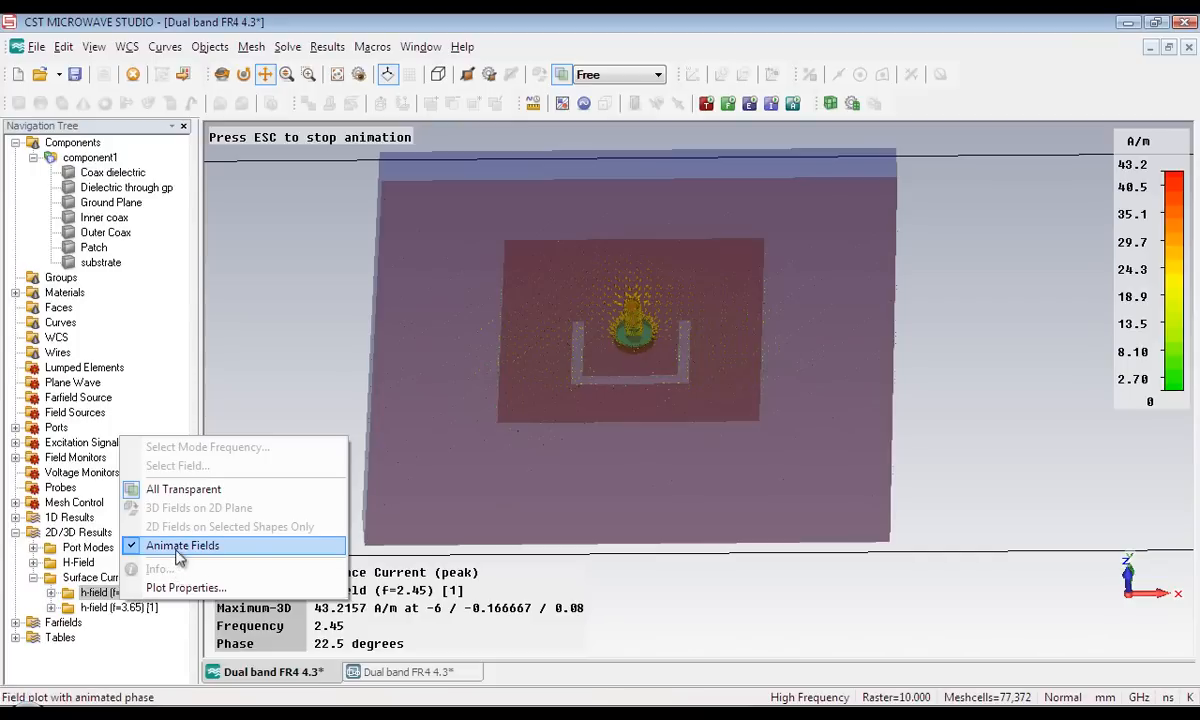
left_click(181, 545)
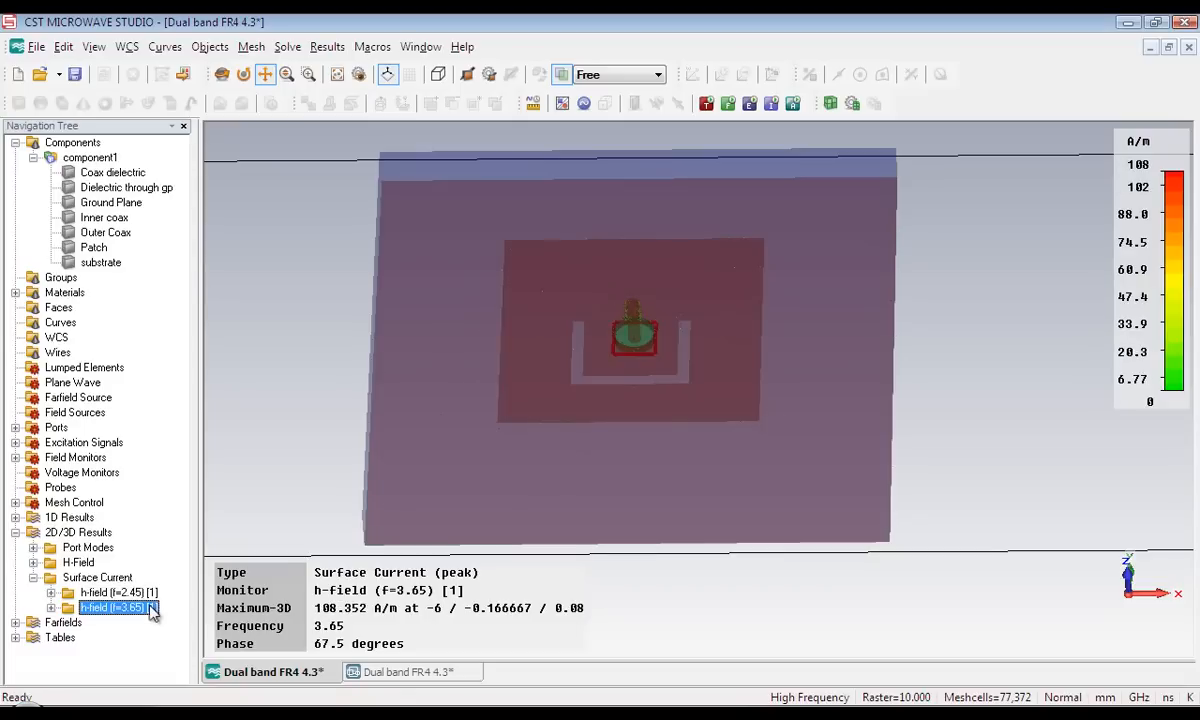
- Animate the 3.65 GHz h-field surface current, then show the plain component1 antenna model
right_click(110, 607)
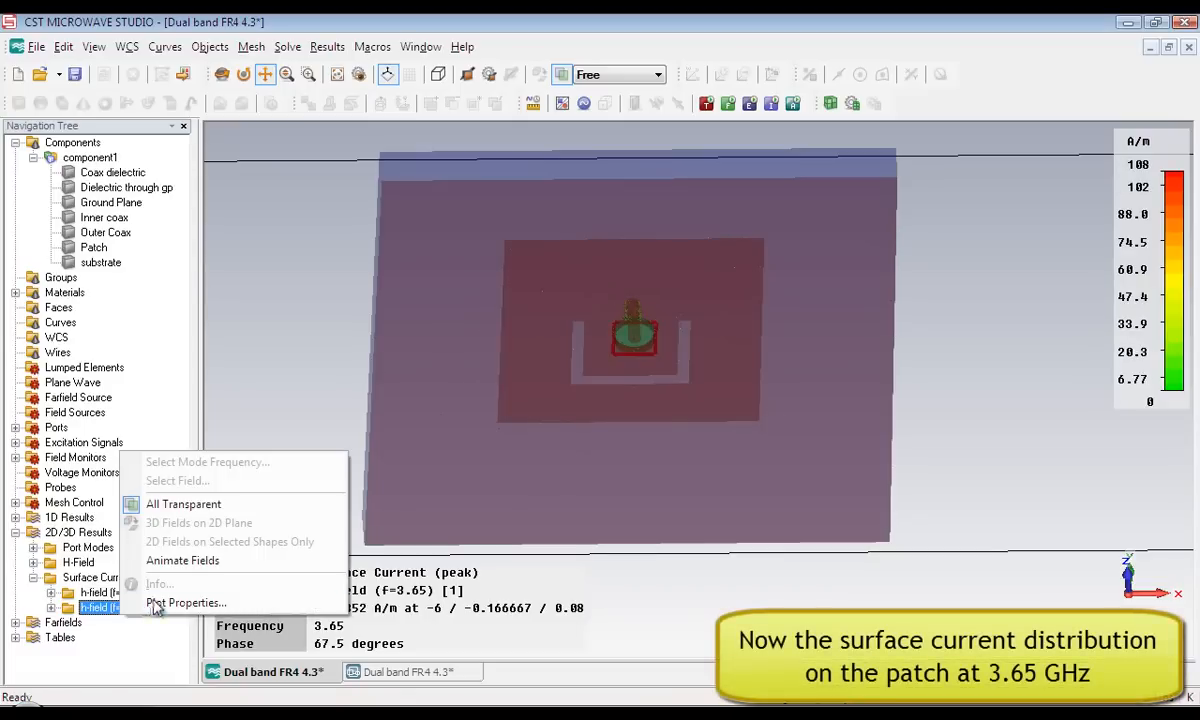
mouse_move(182, 560)
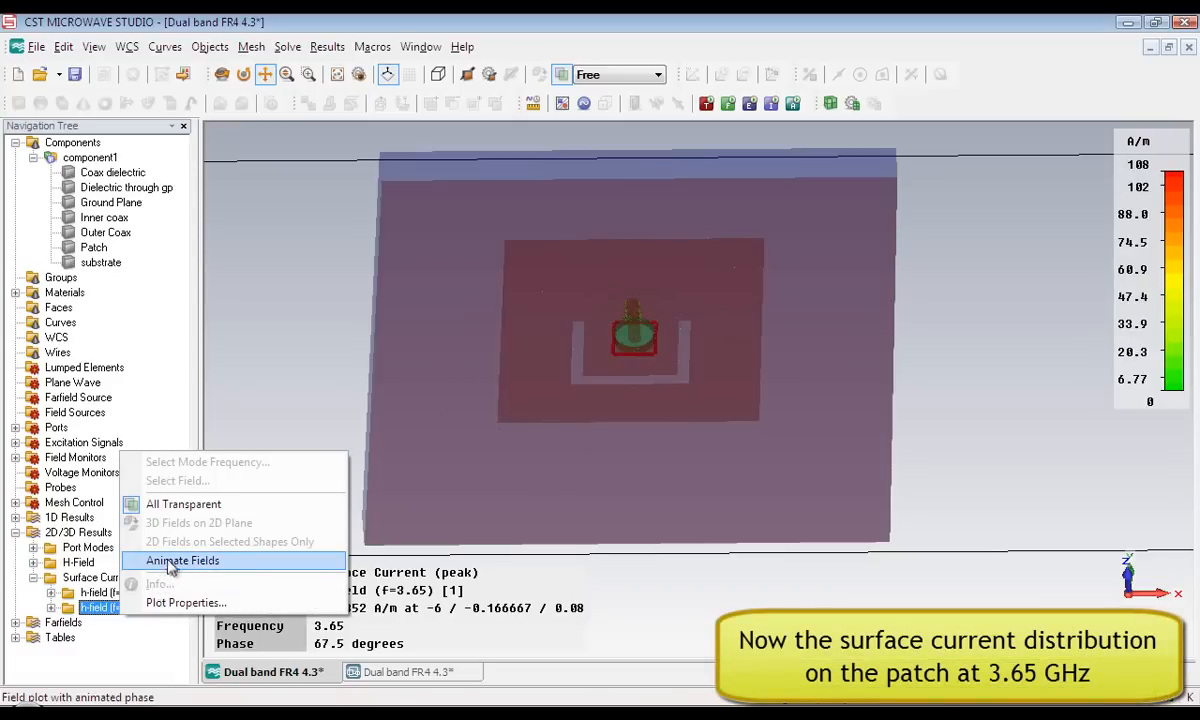
left_click(181, 560)
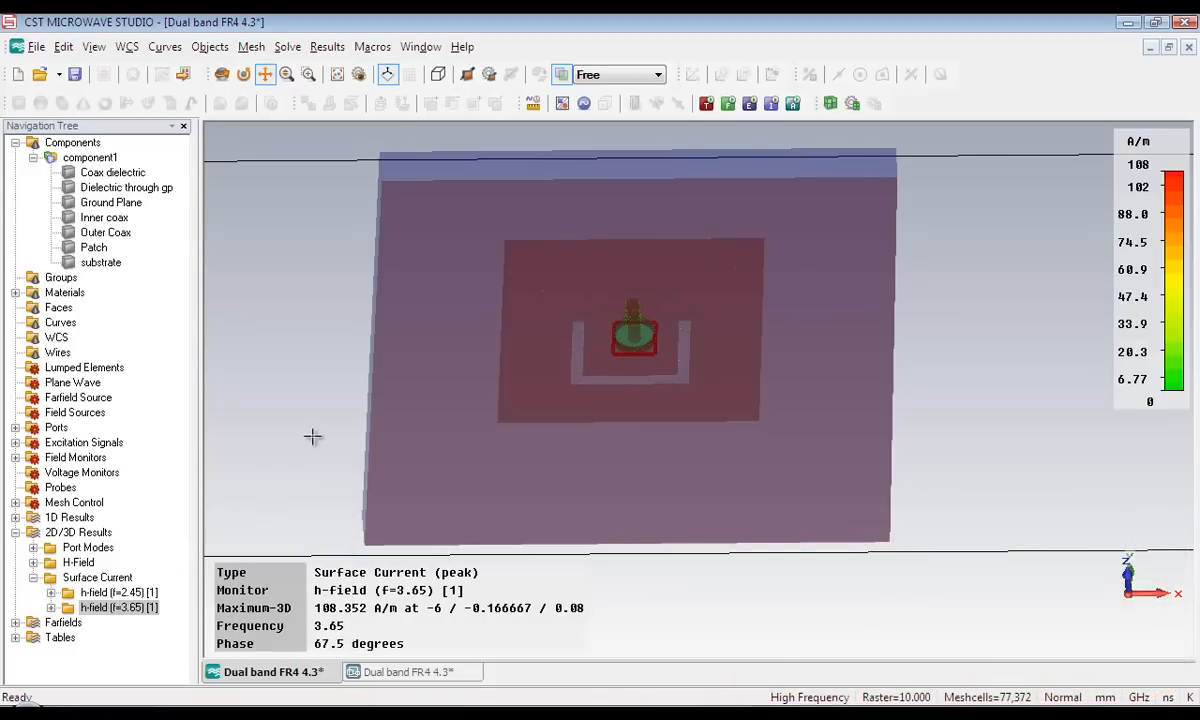
mouse_move(279, 249)
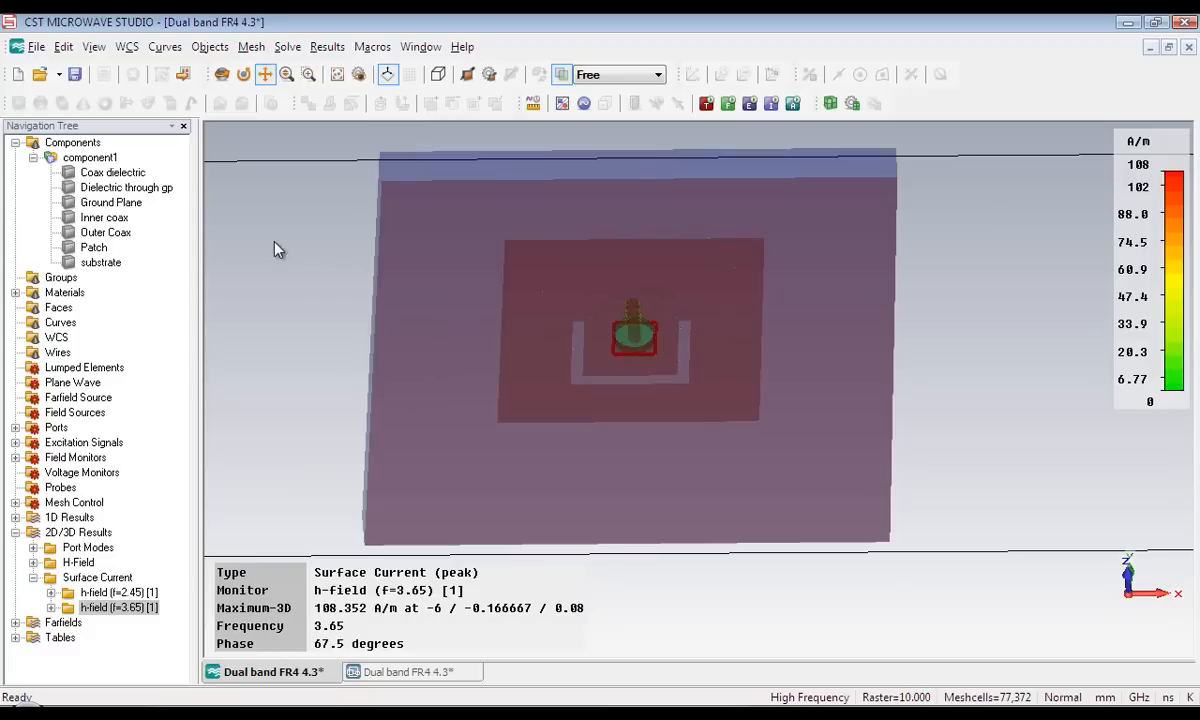
left_click(89, 157)
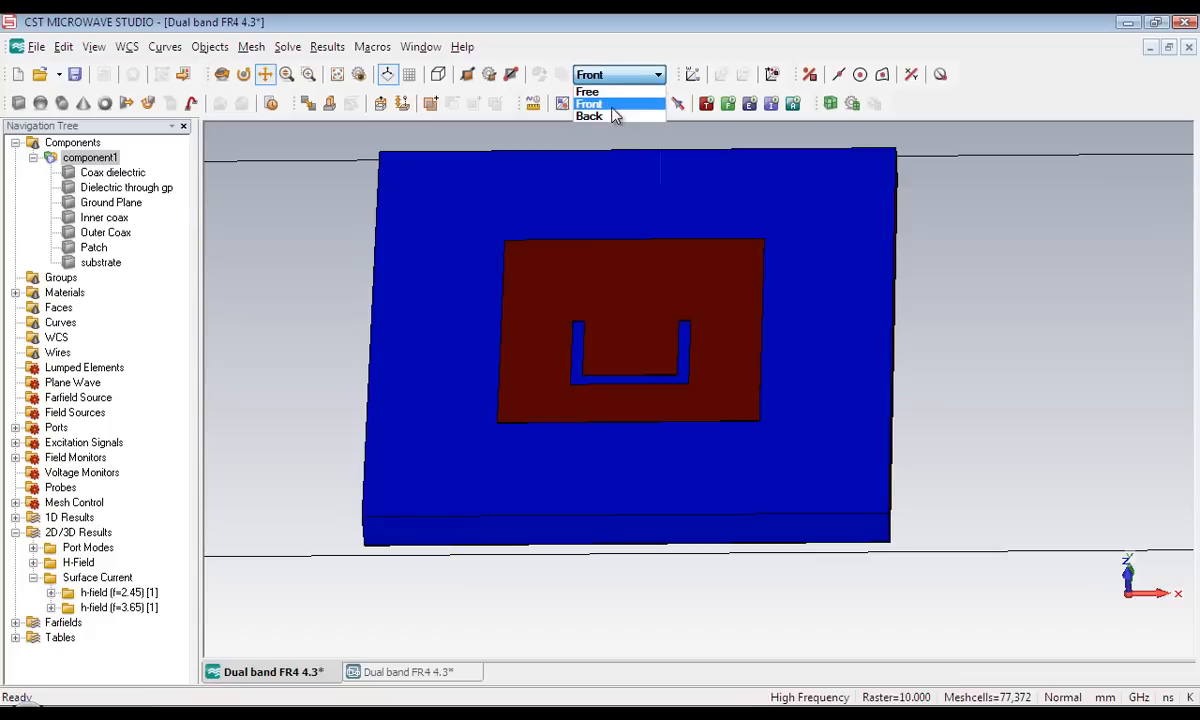
- View the antenna from the front, back, side and bottom using the view direction list
left_click(589, 103)
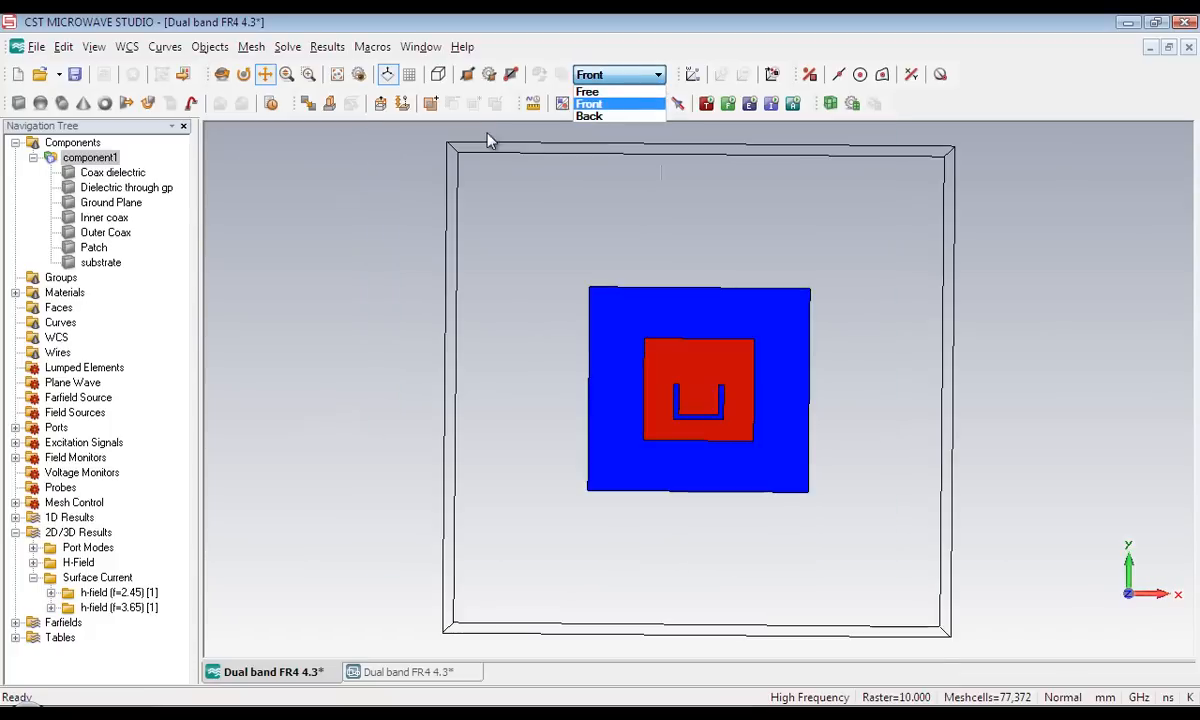
left_click(589, 103)
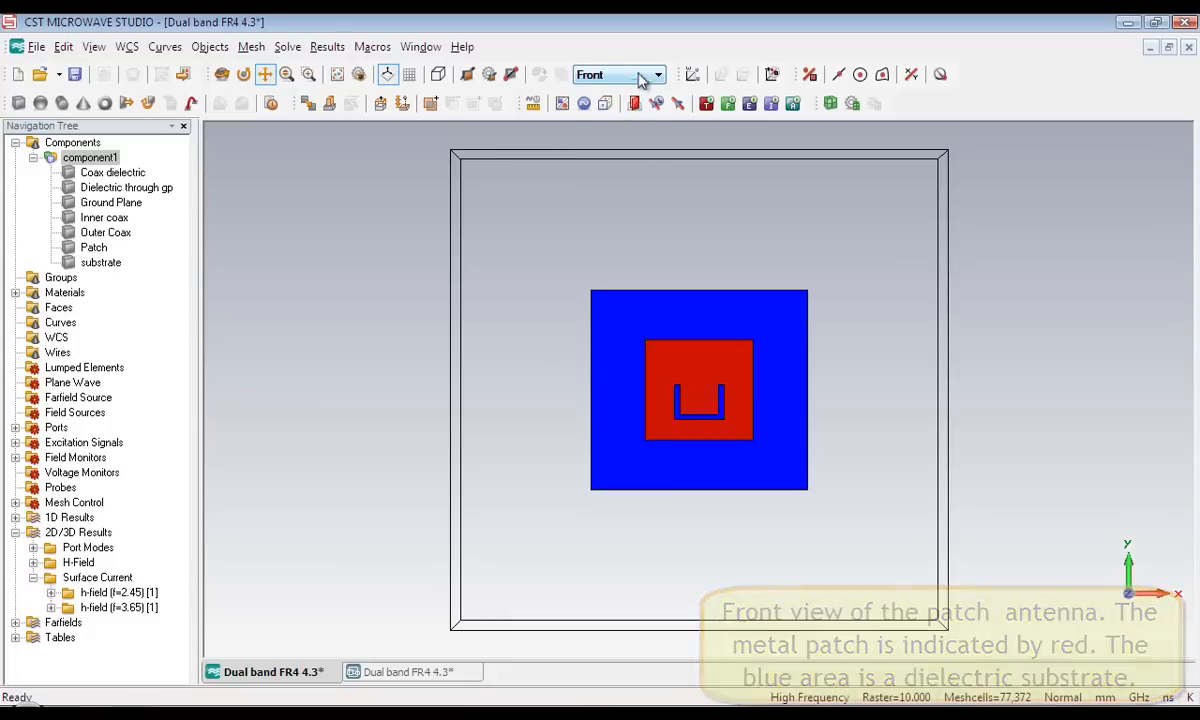
left_click(617, 74)
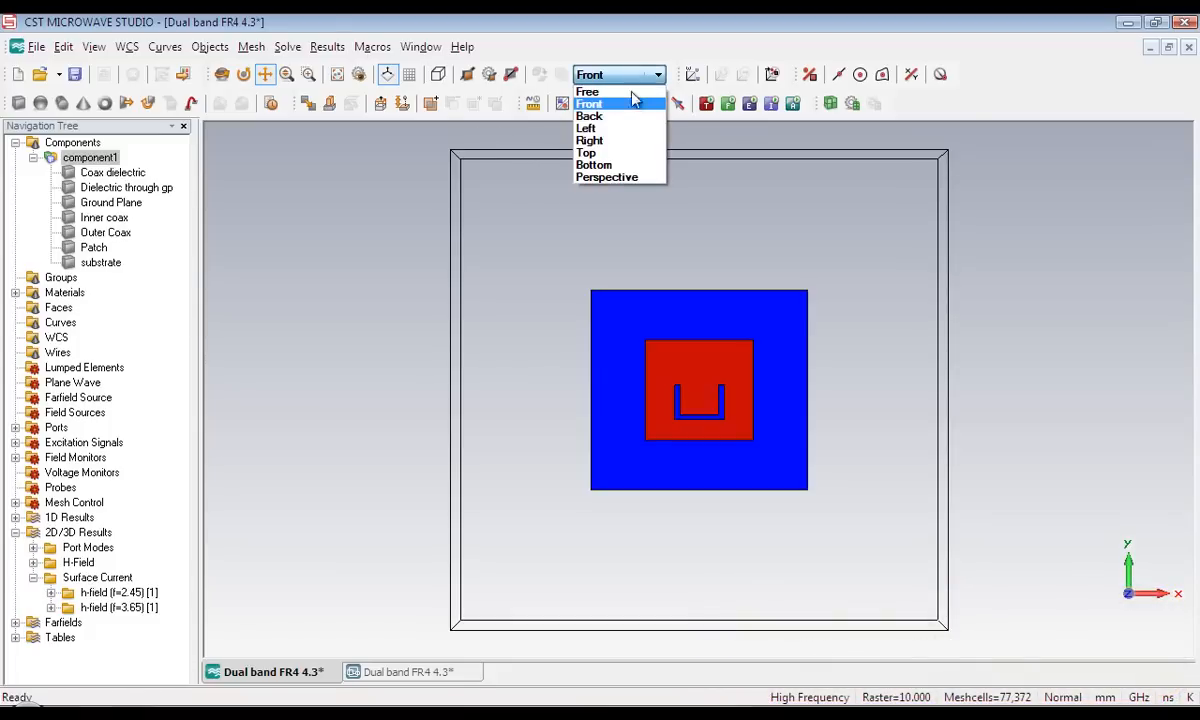
mouse_move(620, 116)
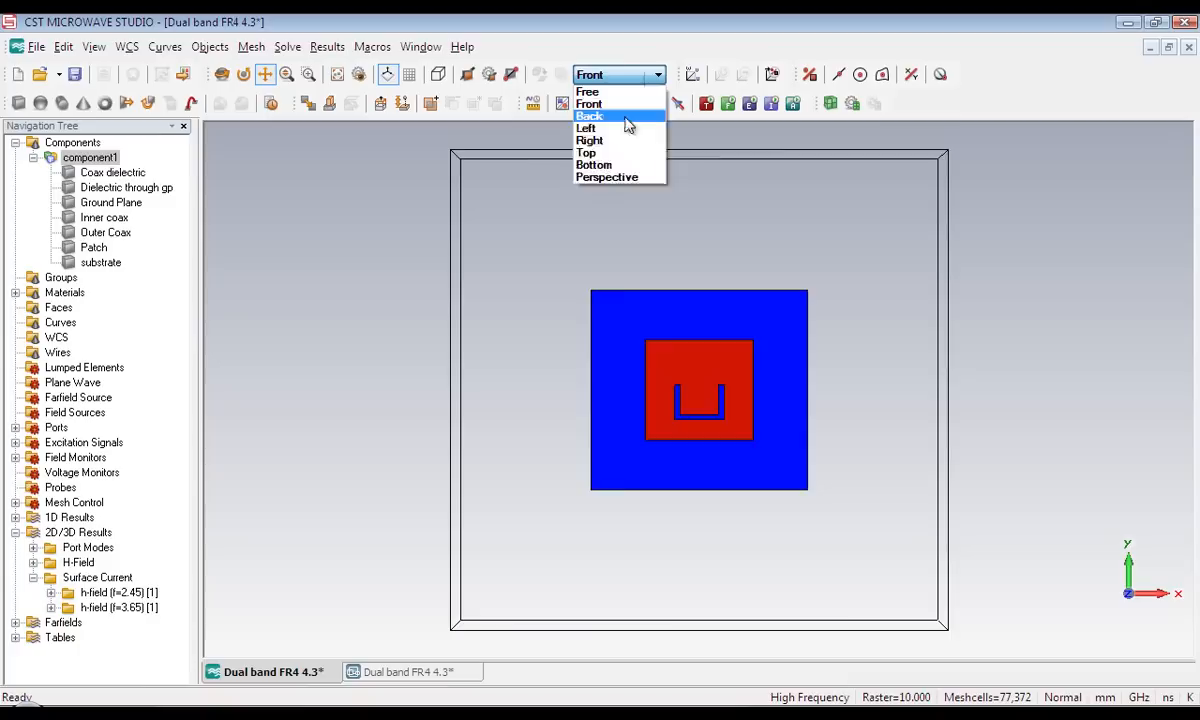
left_click(589, 116)
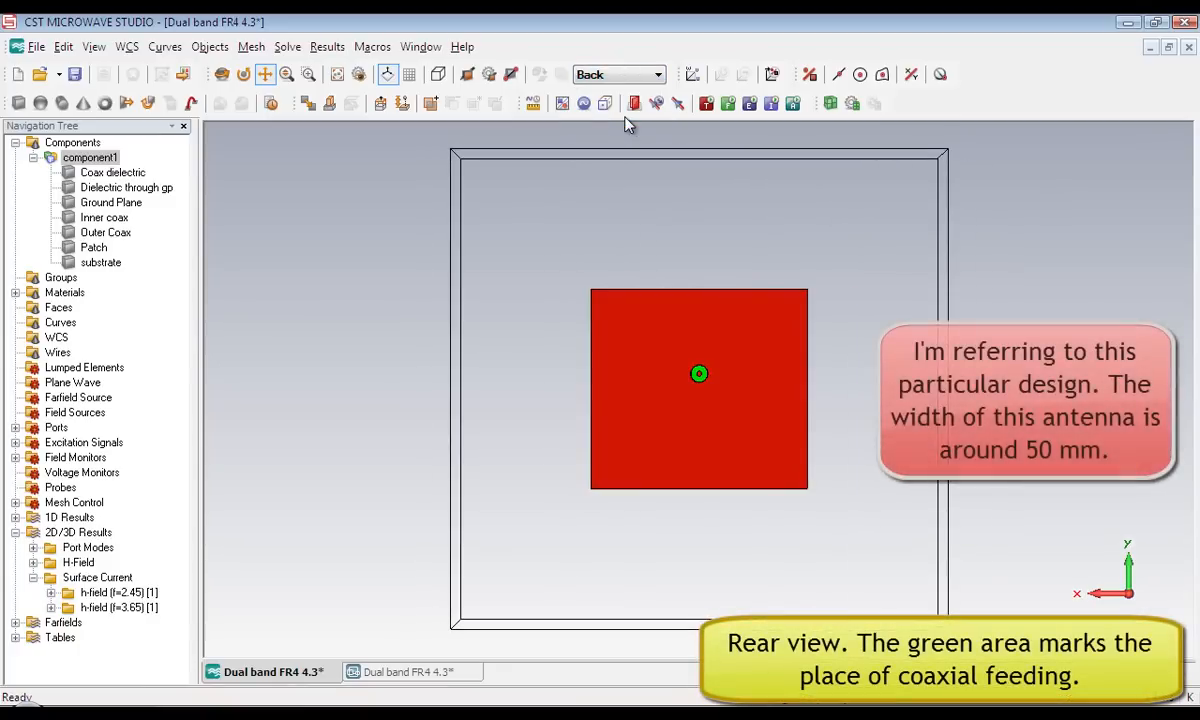
left_click(656, 74)
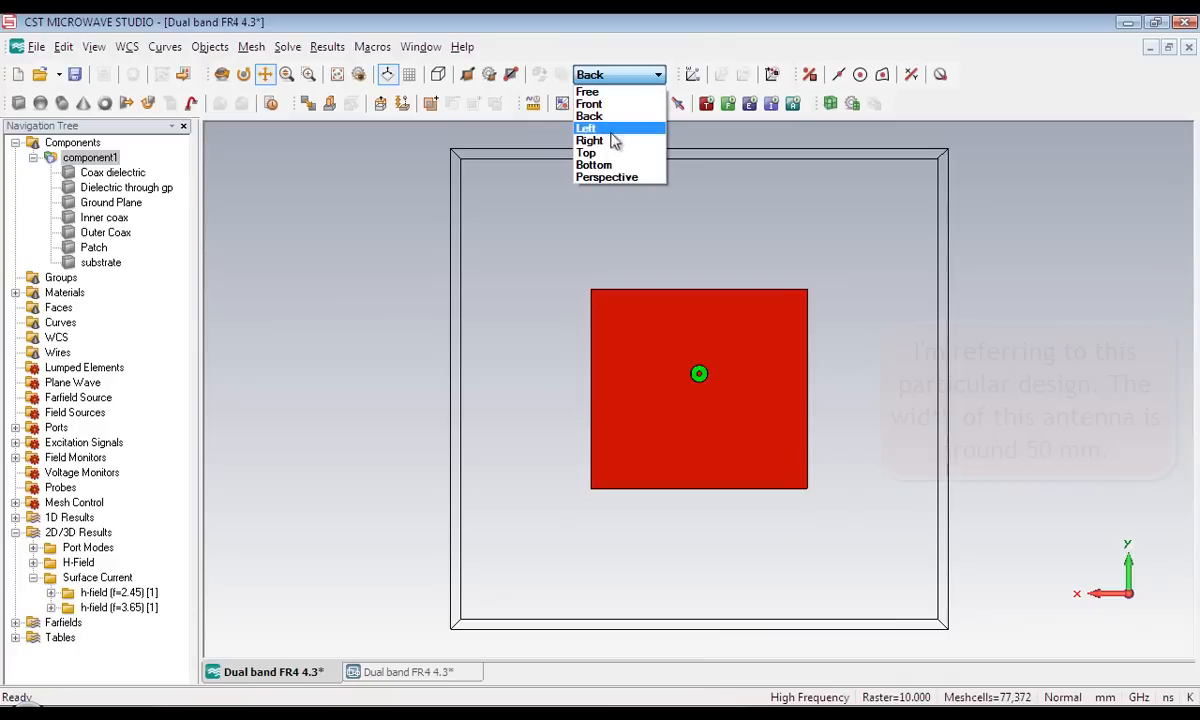
left_click(588, 140)
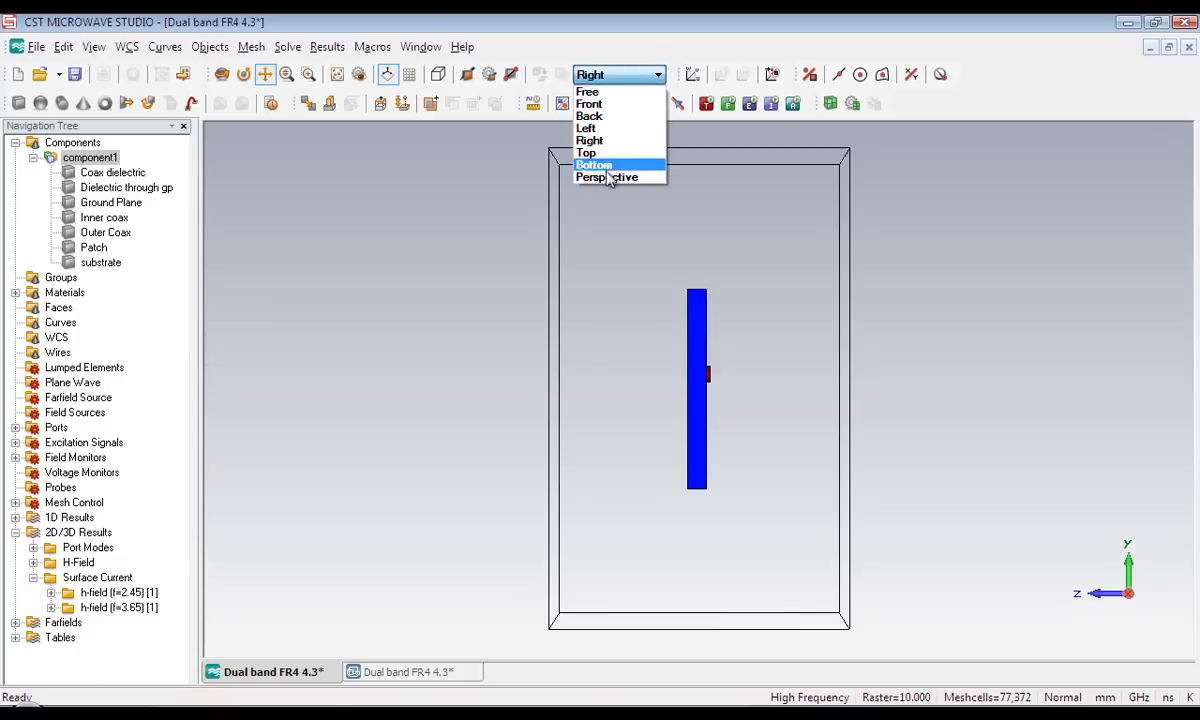
left_click(605, 177)
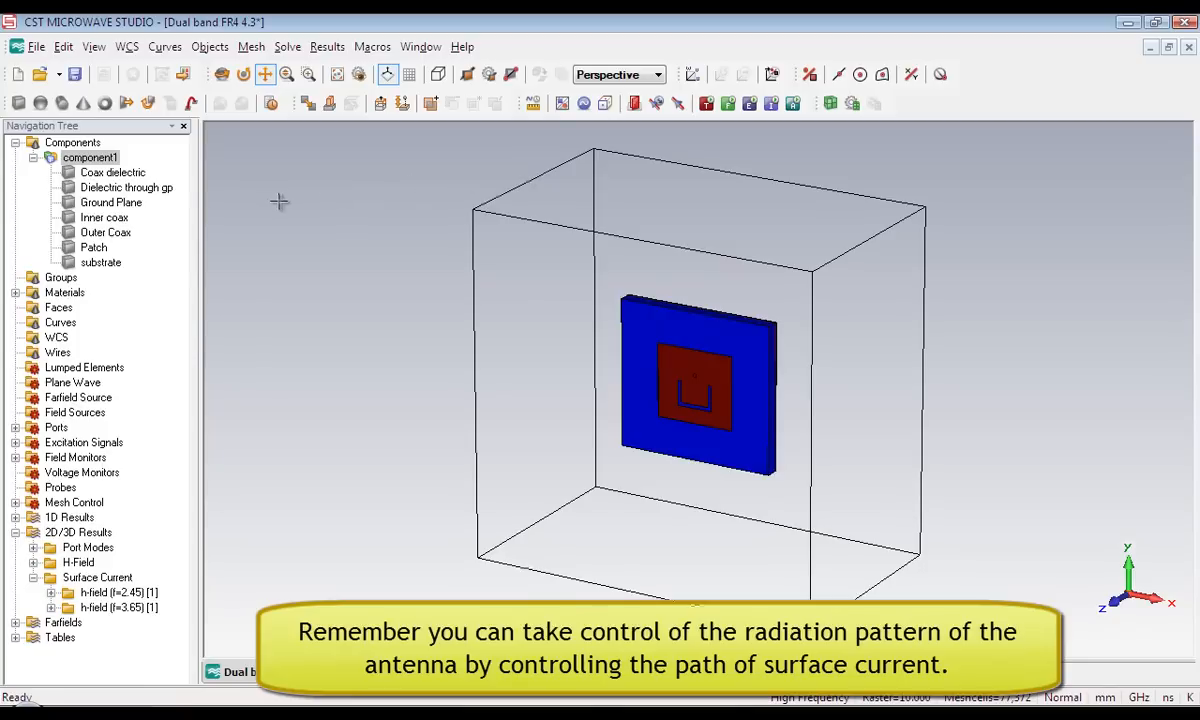
left_click(104, 217)
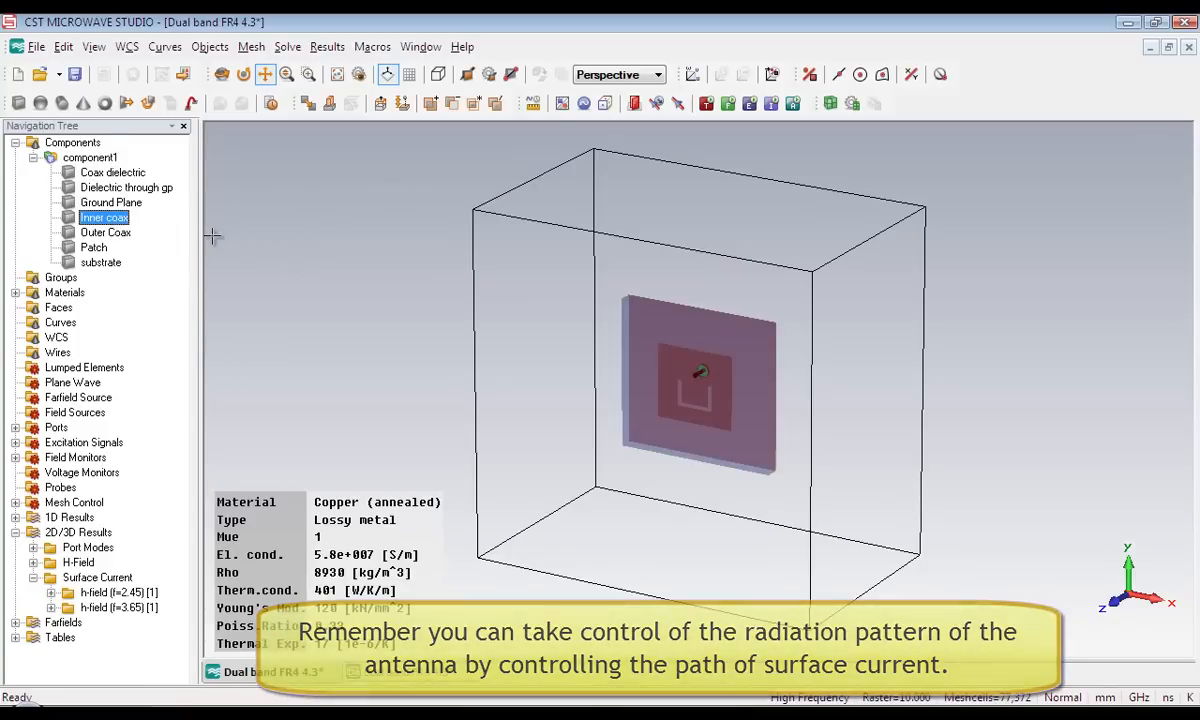
left_click(105, 232)
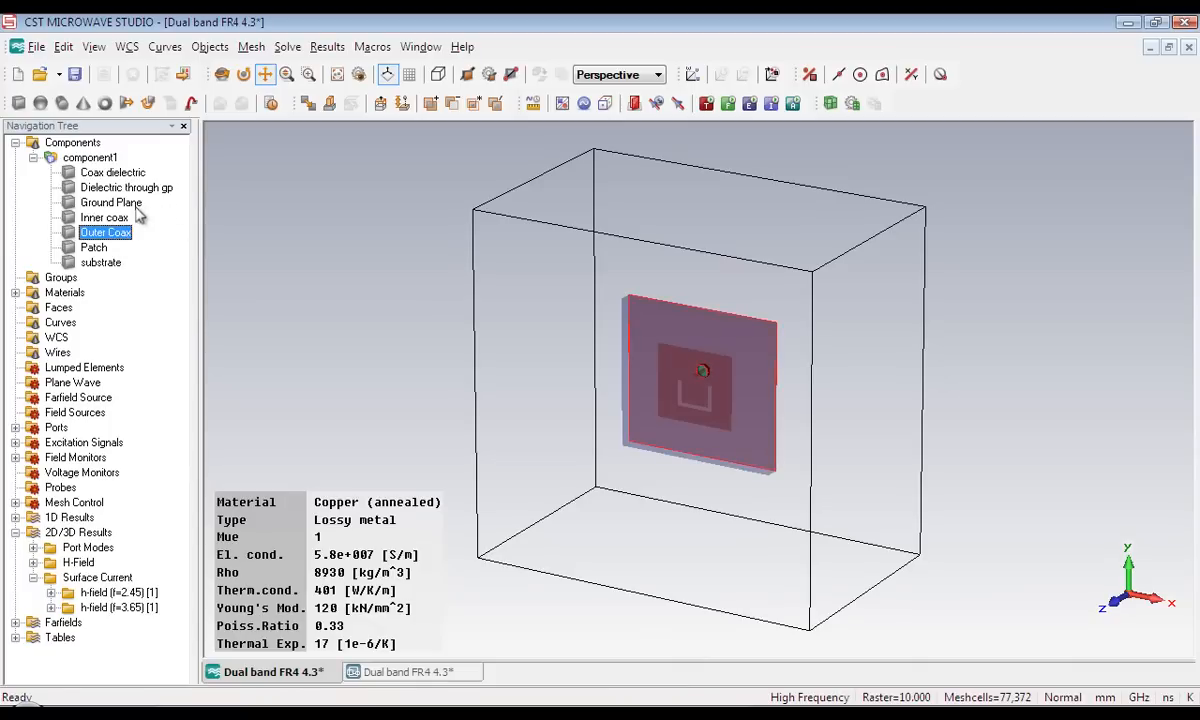
left_click(111, 202)
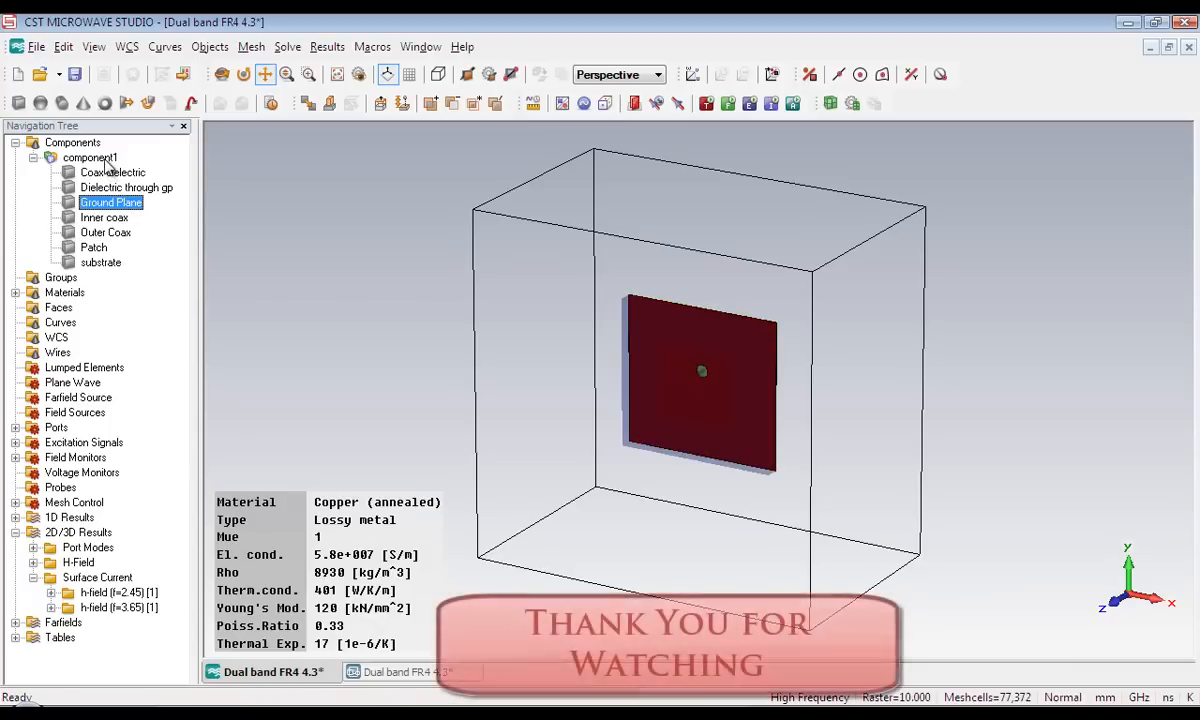
left_click(89, 157)
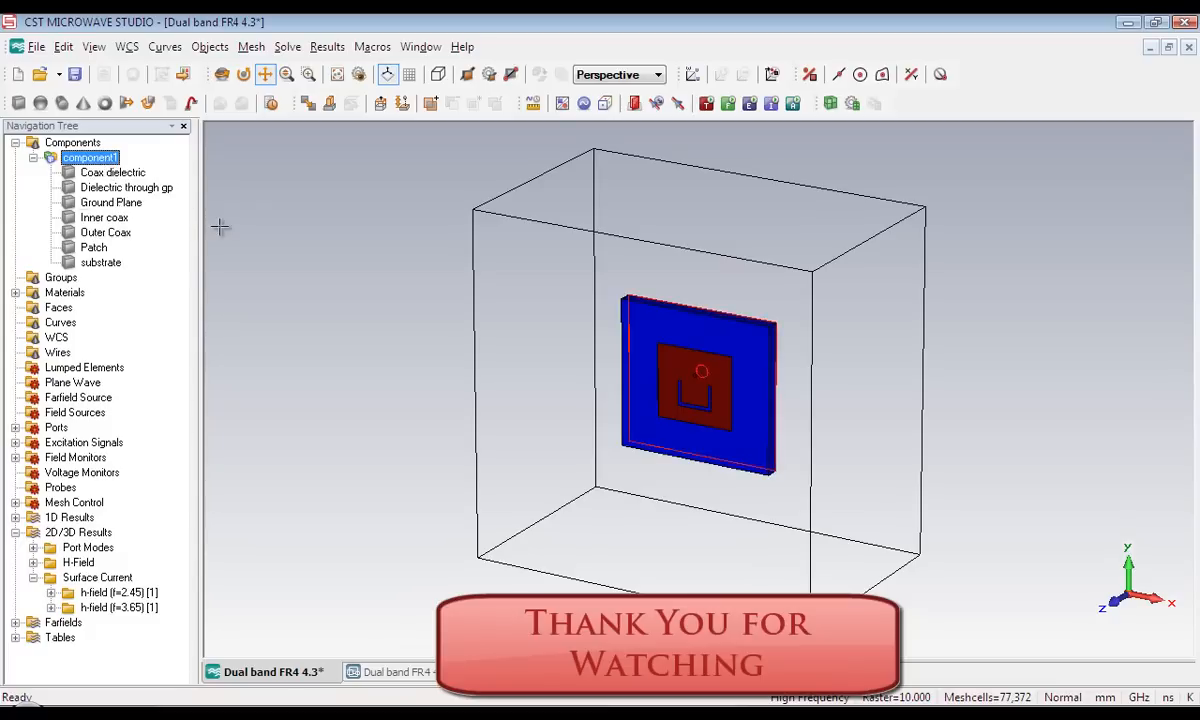